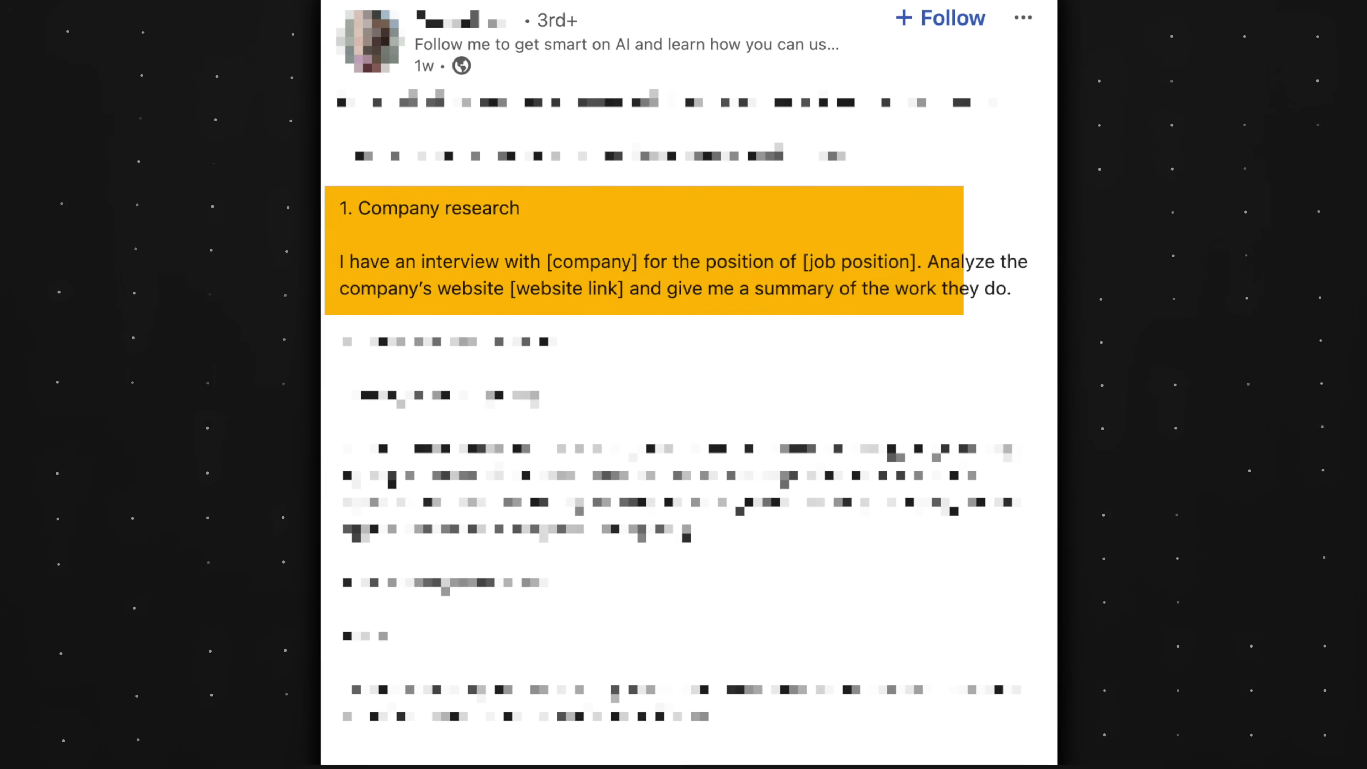
Write the job-search-coach prompt about interviewing for the product marketing manager role
scroll("down", 3)
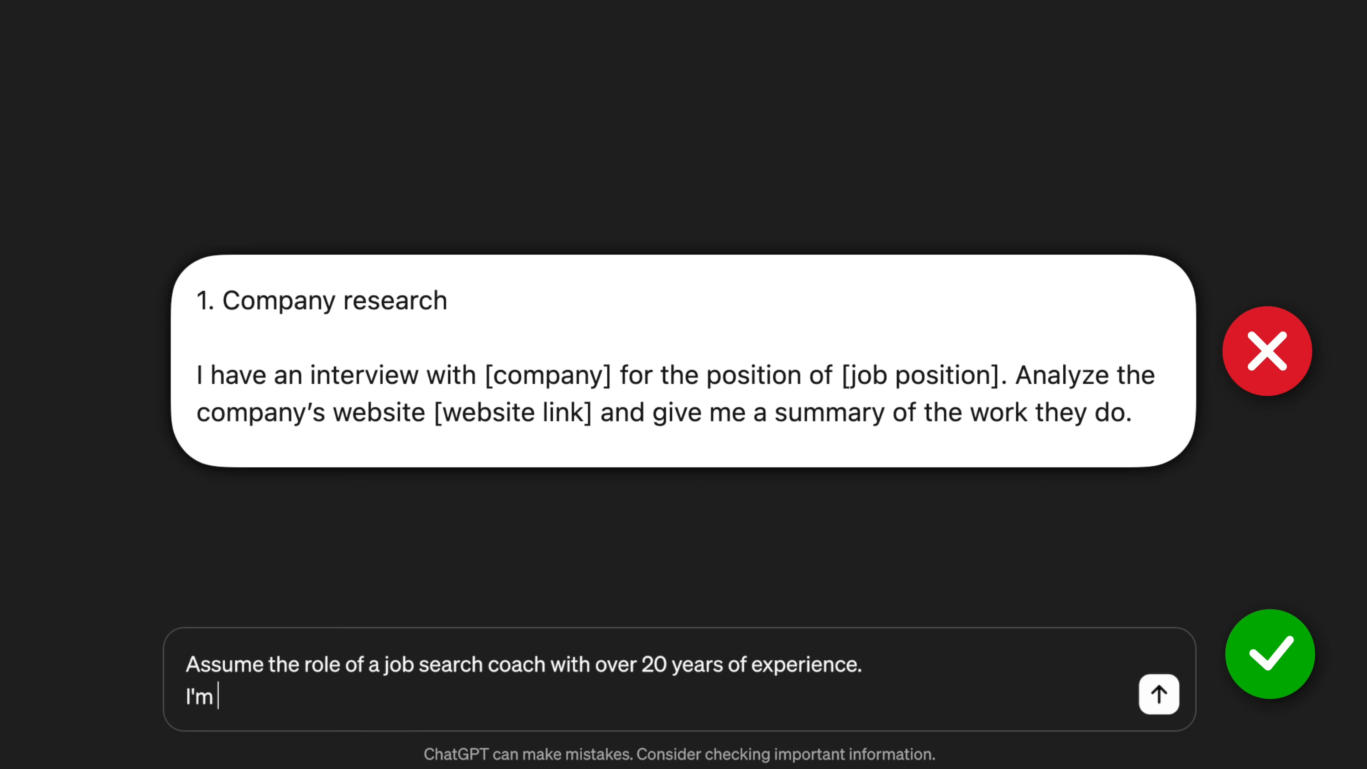
type("interviewing for the product marketing ma")
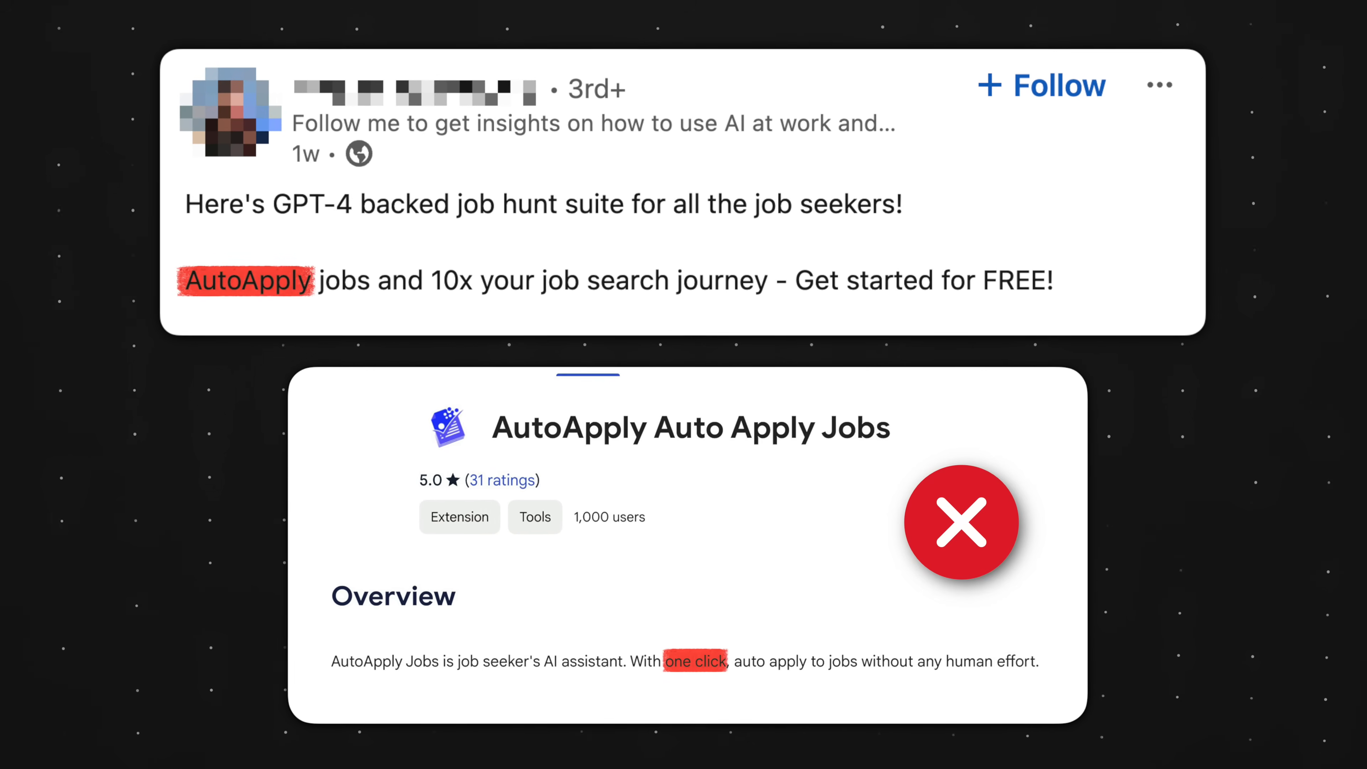
left_click(962, 524)
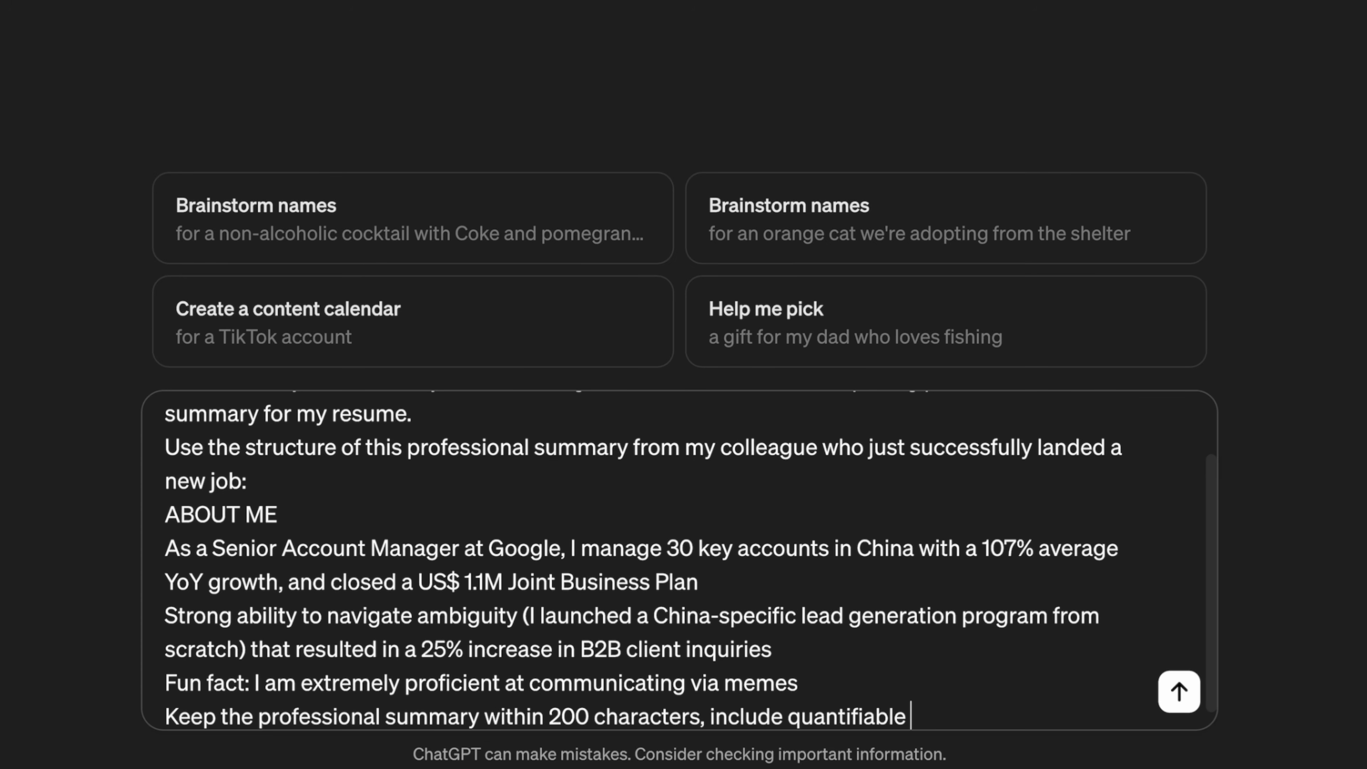
Add the summary constraints: use metrics and exclude adjectives
type("metrics, exclude adjectives an")
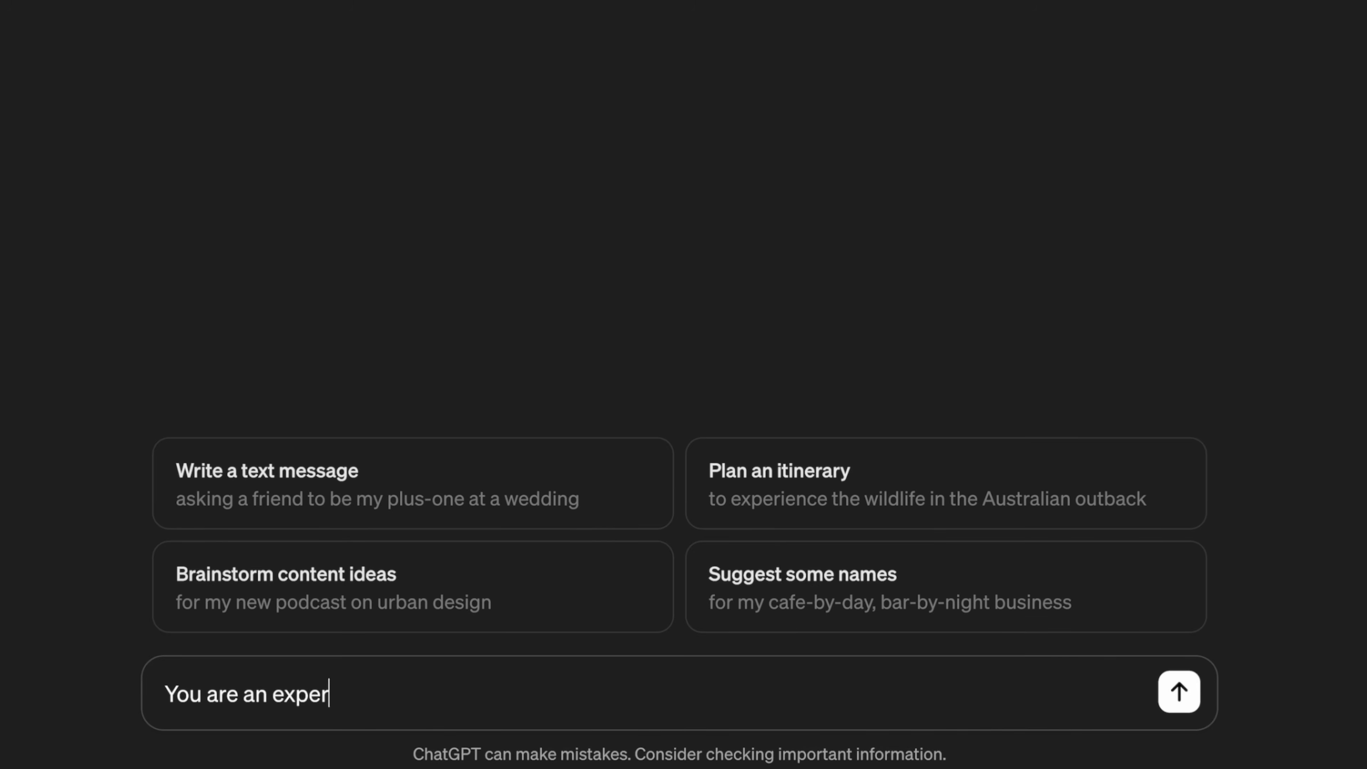
Cast ChatGPT as an expert resume writer with over 20 years of experience
type("t resume writer with over 20 years of expe")
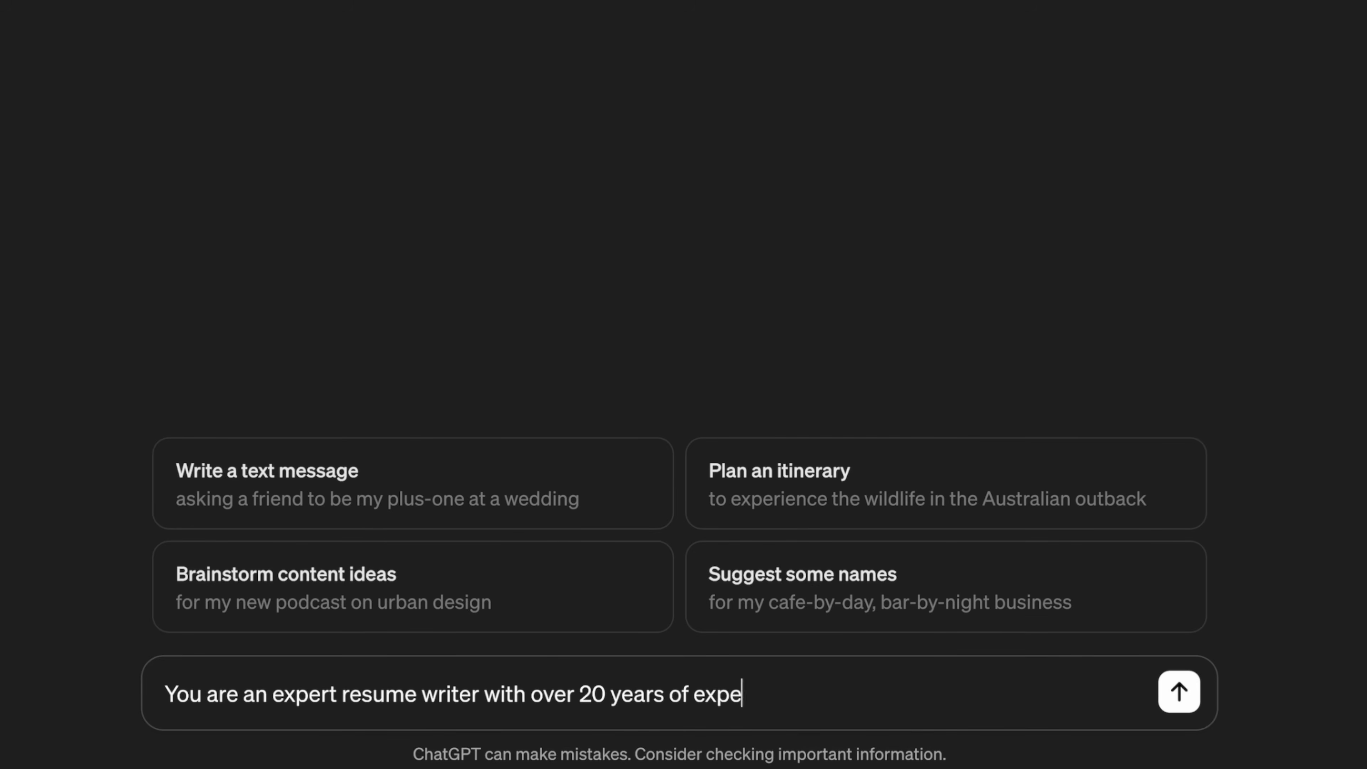